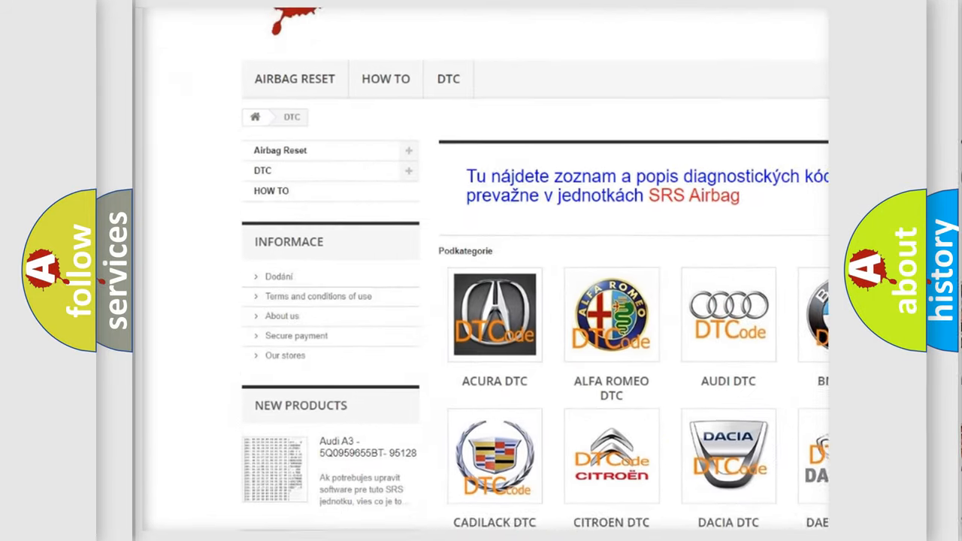
{"action": "scroll", "scroll_direction": "down", "scroll_amount": 3}
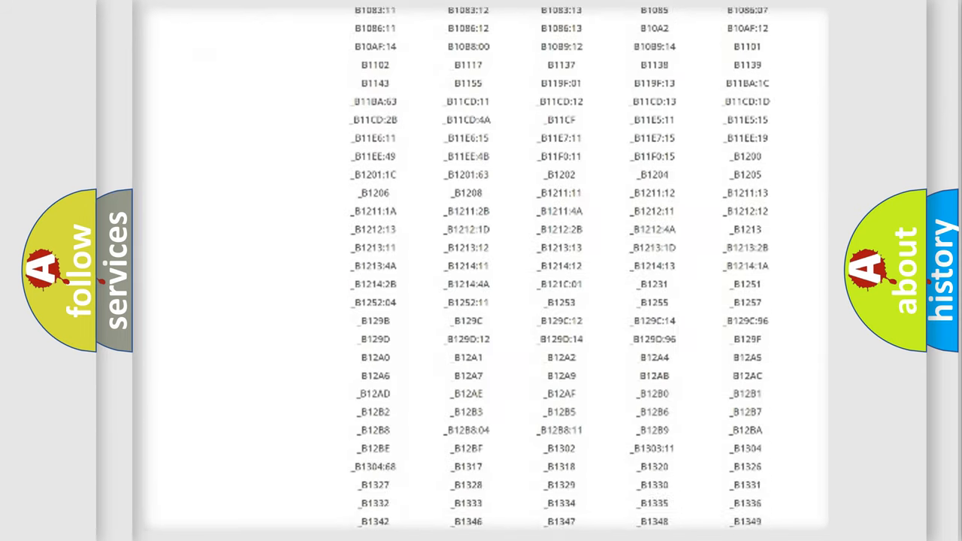
{"action": "scroll", "scroll_direction": "down", "scroll_amount": 3}
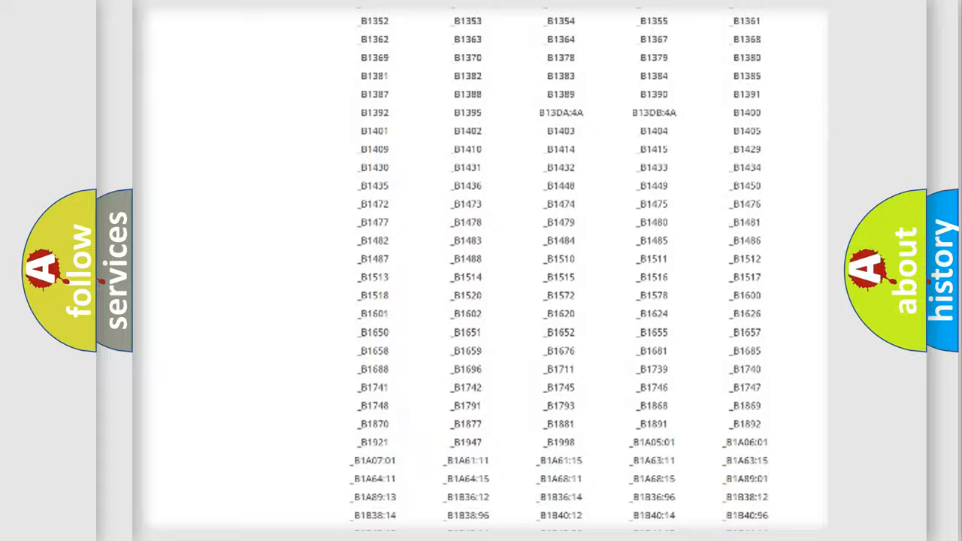